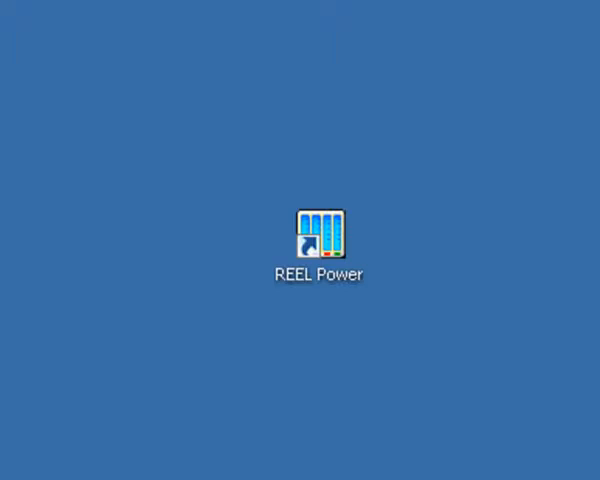
Step: Launch REEL Power from its desktop shortcut
left_click(318, 234)
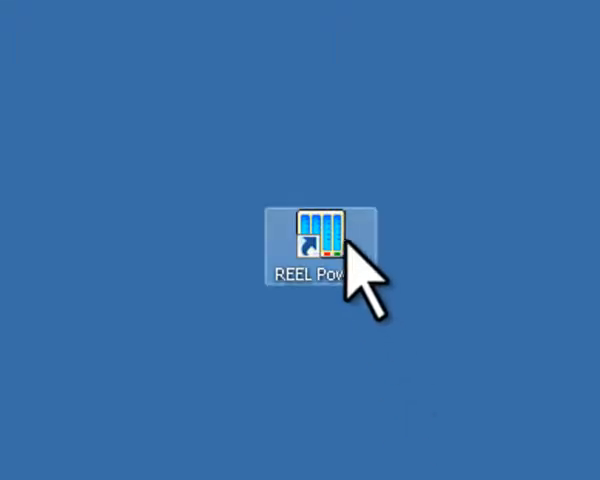
double_click(318, 233)
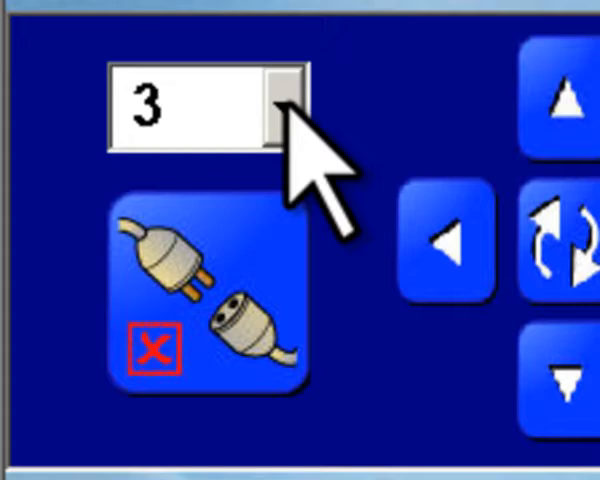
Step: Open the connection port list to choose port 3
left_click(285, 101)
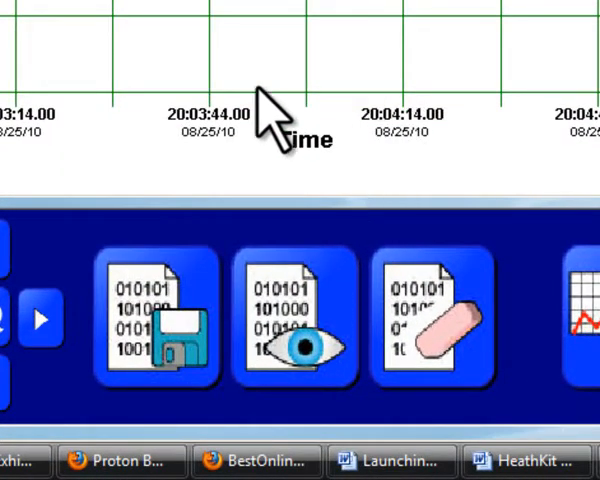
Step: Record about 30 seconds of voltage, current and power readings, then open the data log
left_click(160, 320)
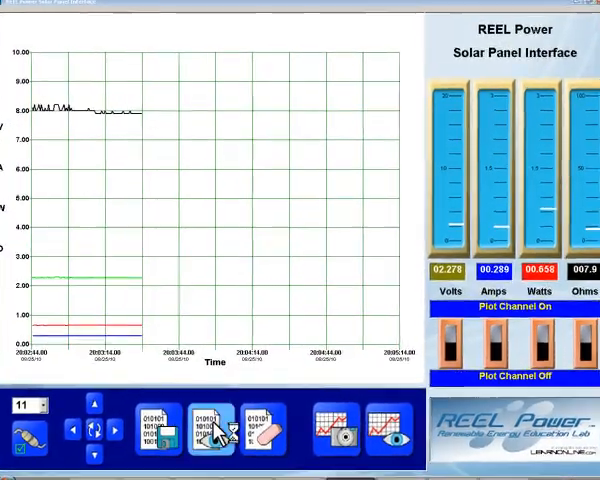
left_click(215, 430)
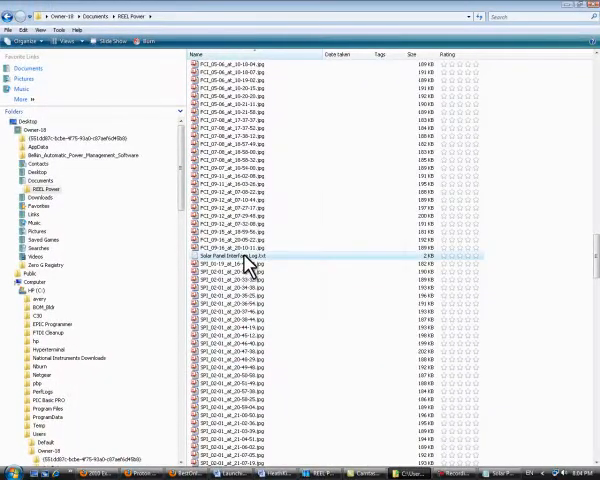
Step: Open the Solar Panel Interface log .txt file in Documents\REEL Power
double_click(227, 262)
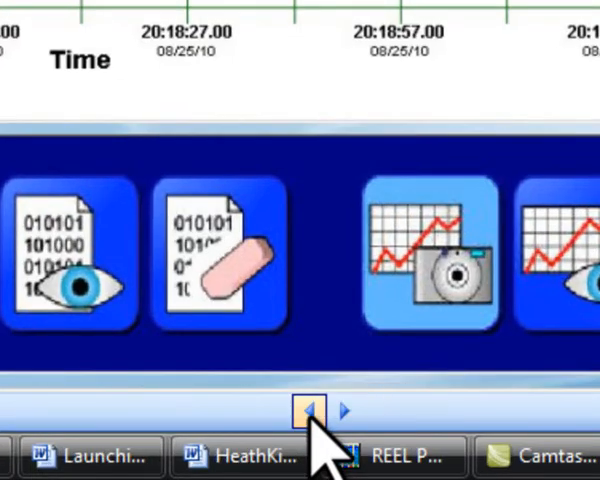
Step: Save a JPG snapshot of the live time plot using the camera icon
left_click(398, 457)
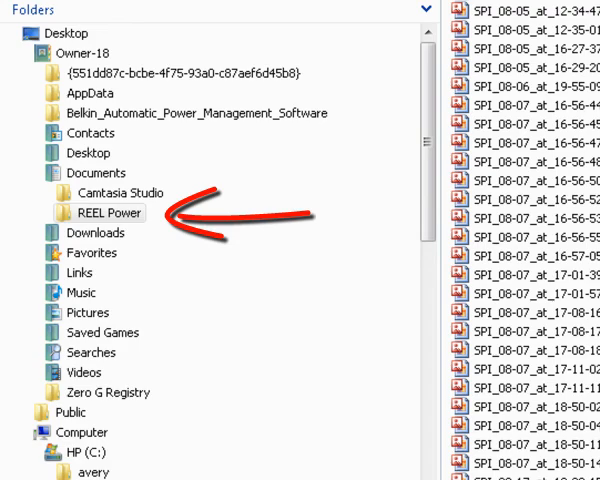
Step: Scroll the REEL Power folder to the newest snapshot, SPI_08-25_at_20-18-09.jpg
scroll("down", 3)
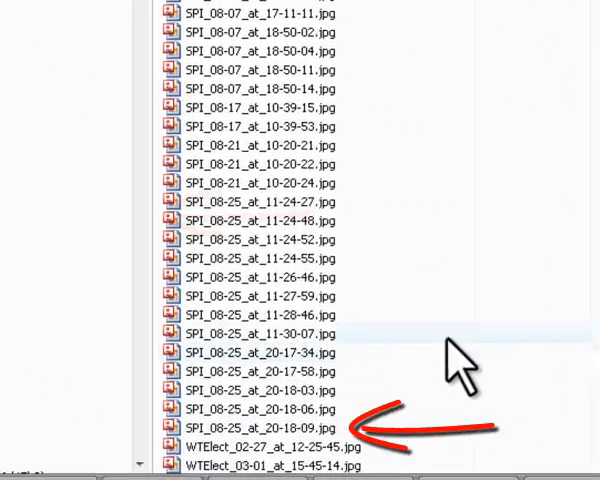